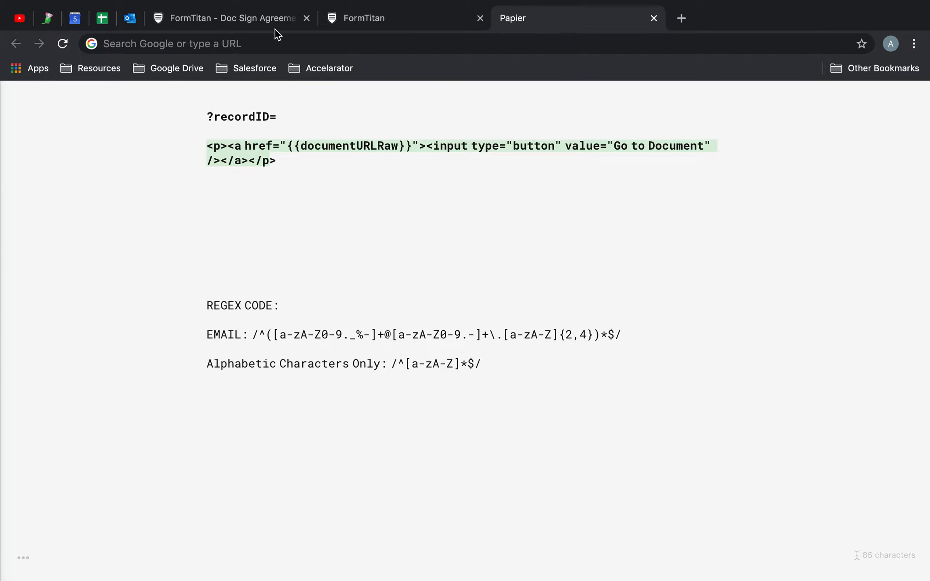
# Upload Titan Demo Agreement.pdf into the Doc Sign editor for preparation.
pyautogui.click(231, 18)
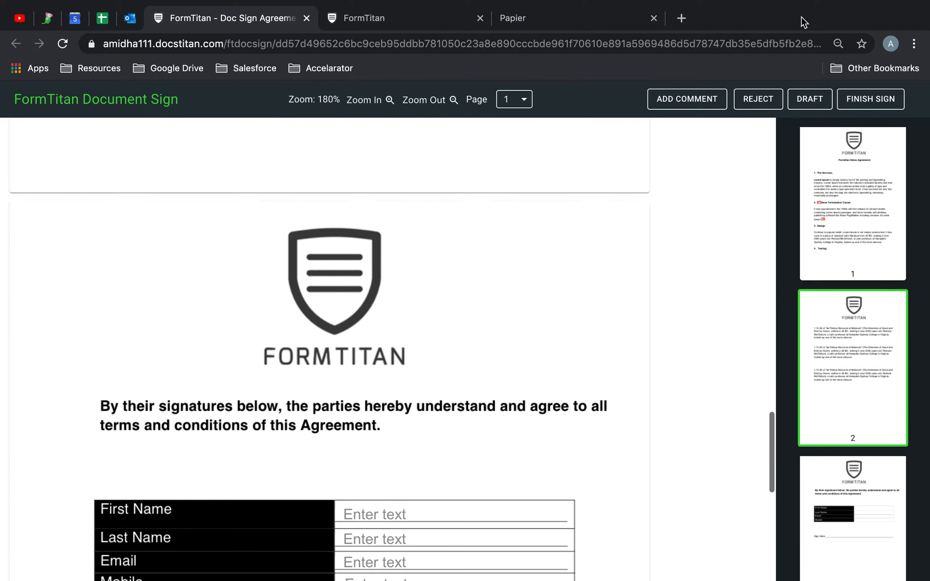
pyautogui.moveTo(727, 153)
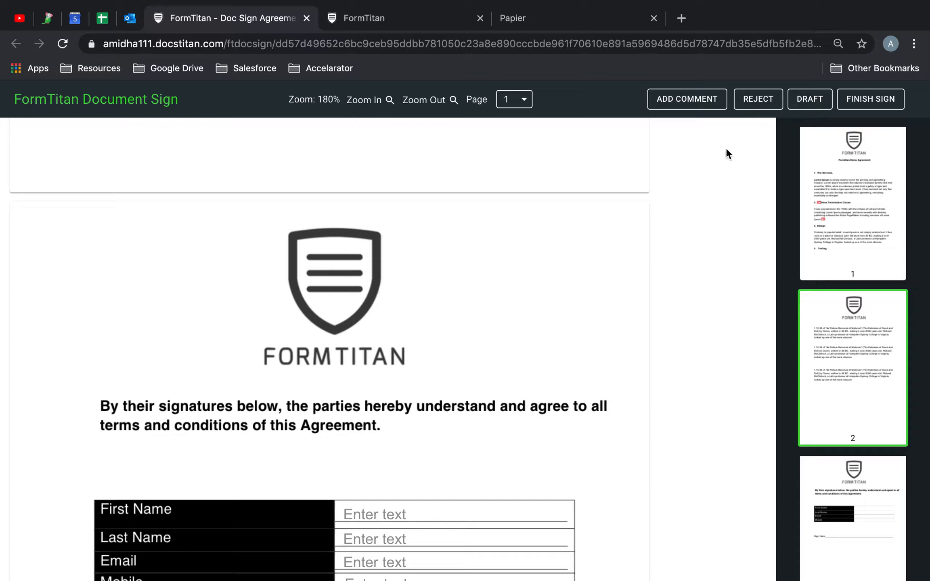
pyautogui.scroll(3)
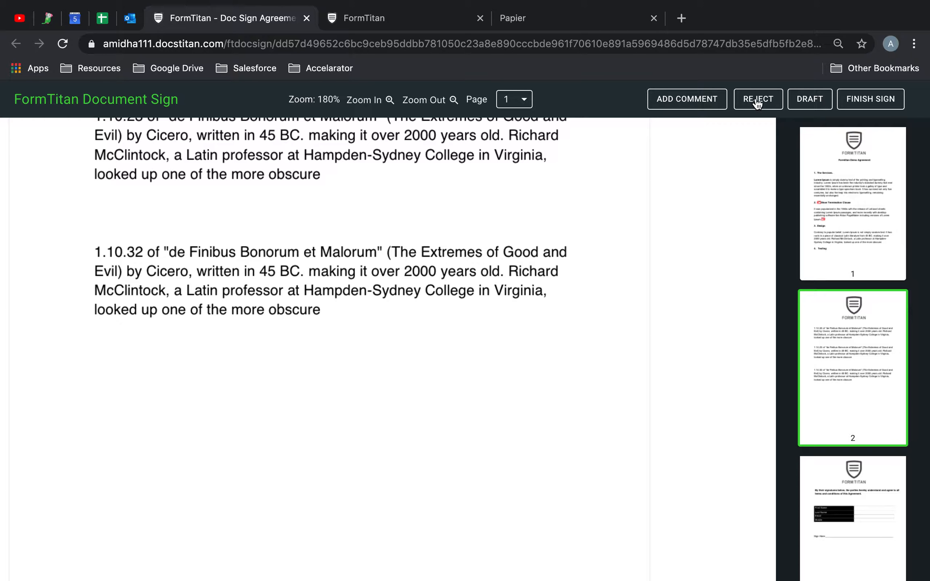
pyautogui.moveTo(742, 116)
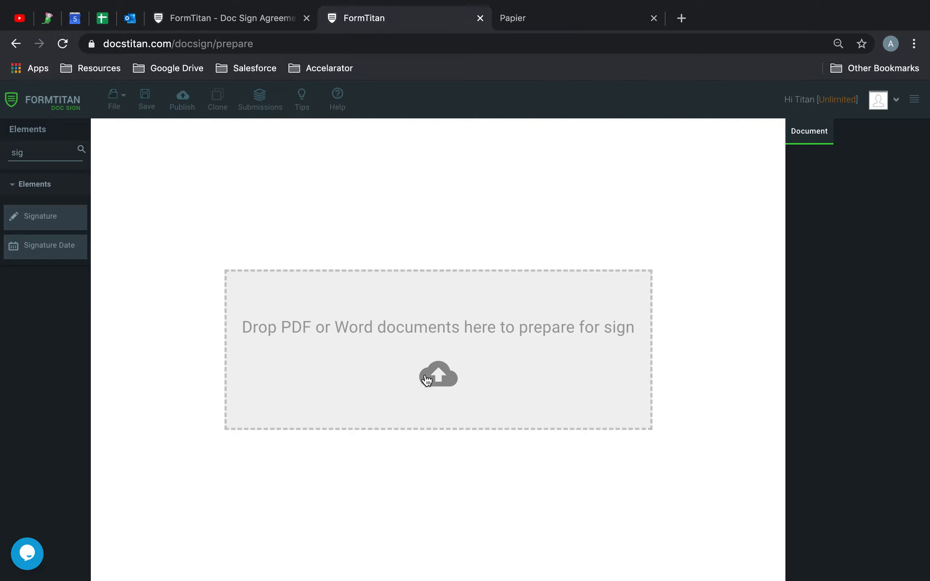
pyautogui.click(438, 375)
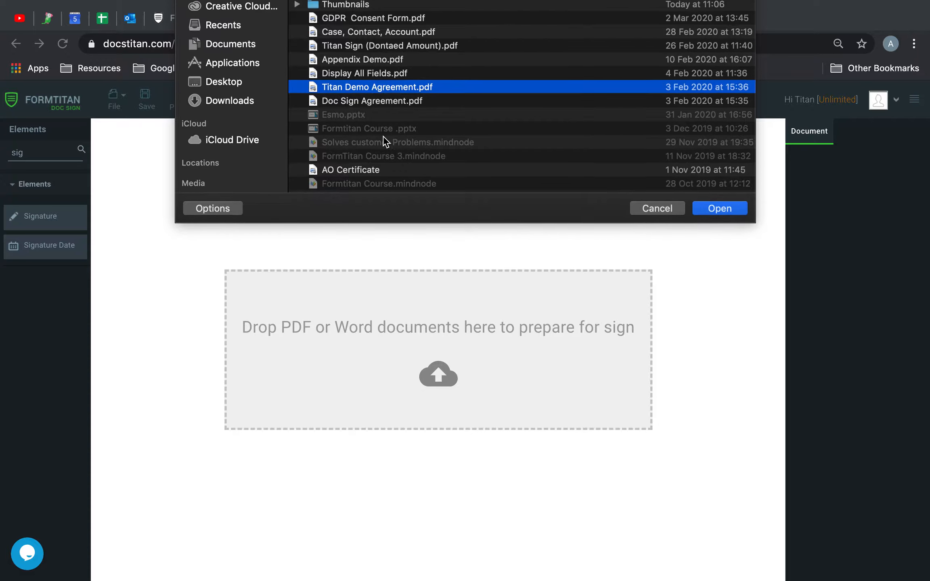
pyautogui.click(719, 209)
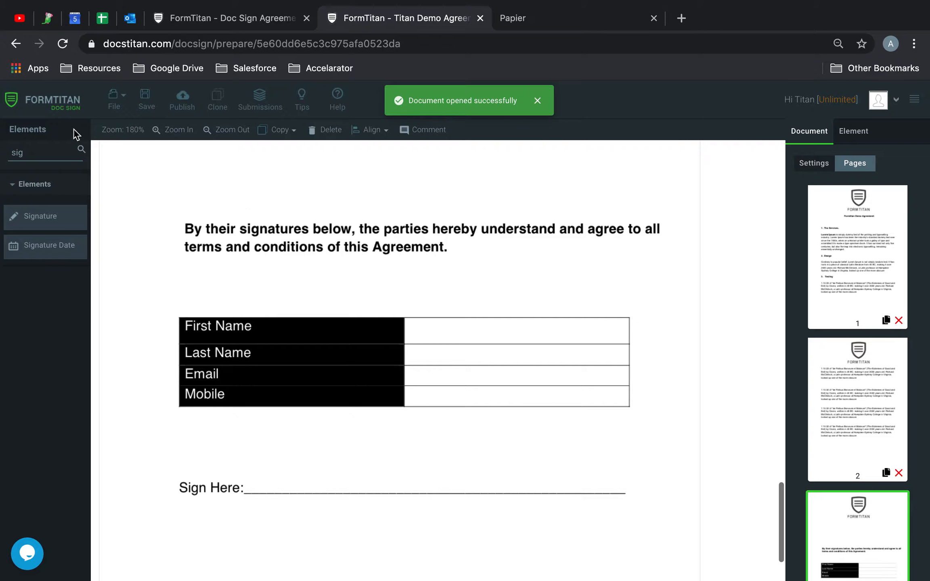
pyautogui.moveTo(62, 223)
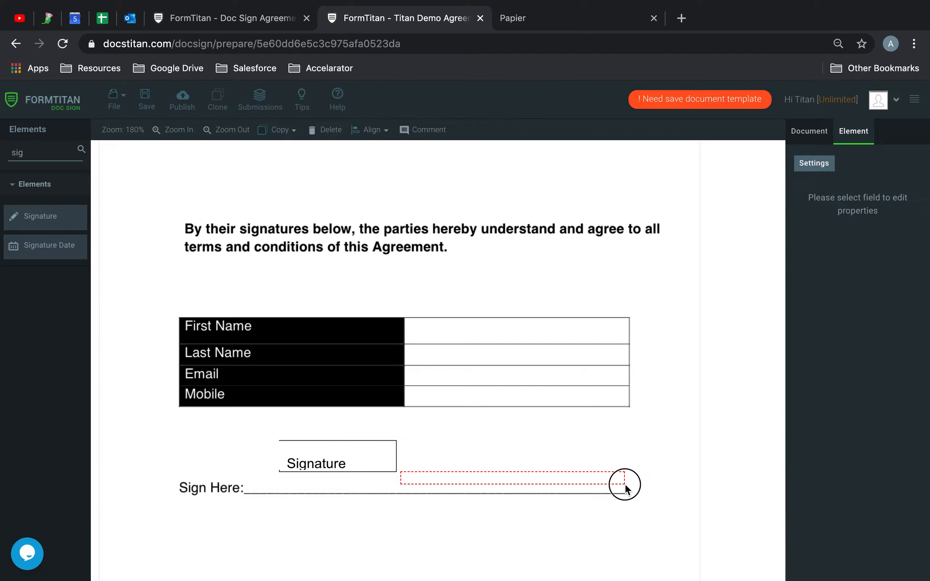
# Place a Signature field on the Sign Here line of the agreement.
pyautogui.click(337, 465)
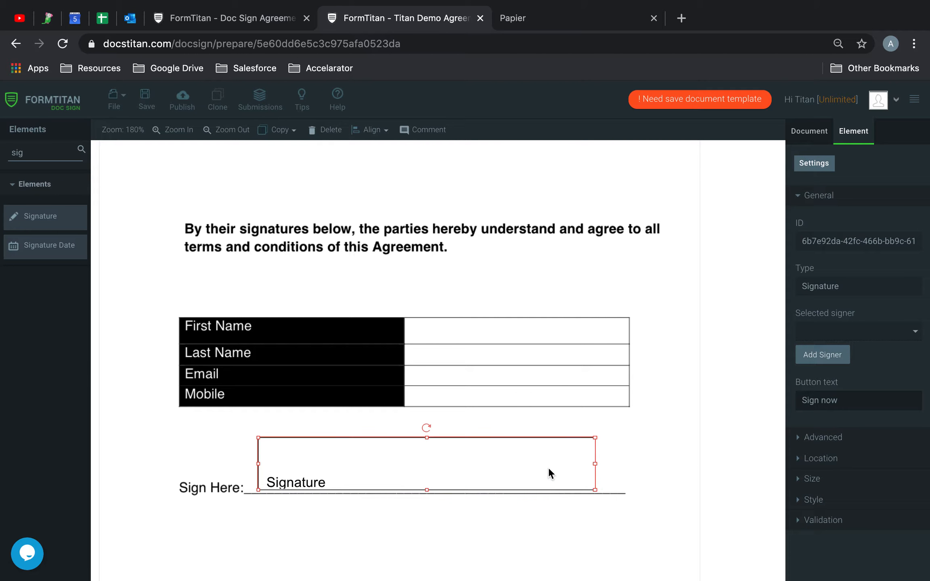
pyautogui.click(808, 131)
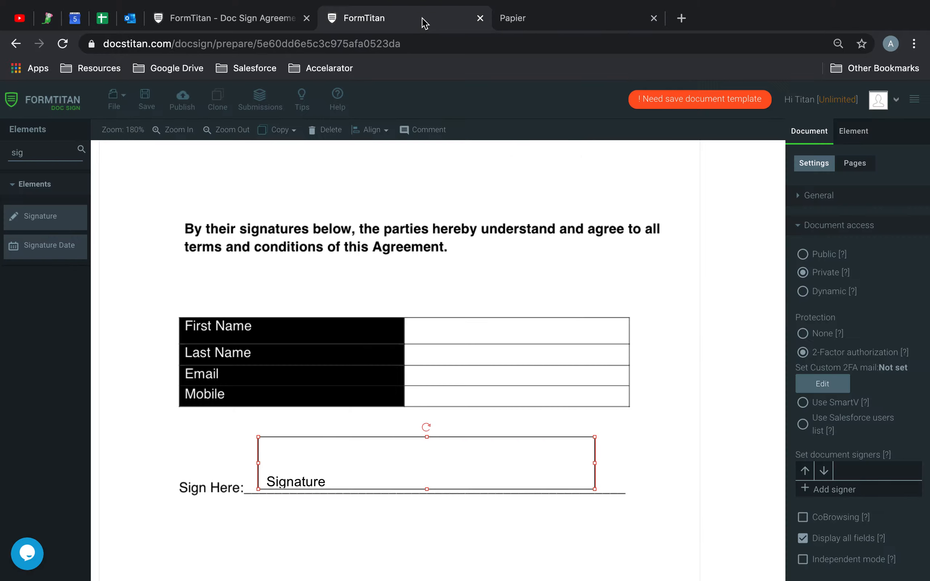
# Add TextFields to the First Name, Last Name, Email and Mobile rows and publish.
pyautogui.click(801, 254)
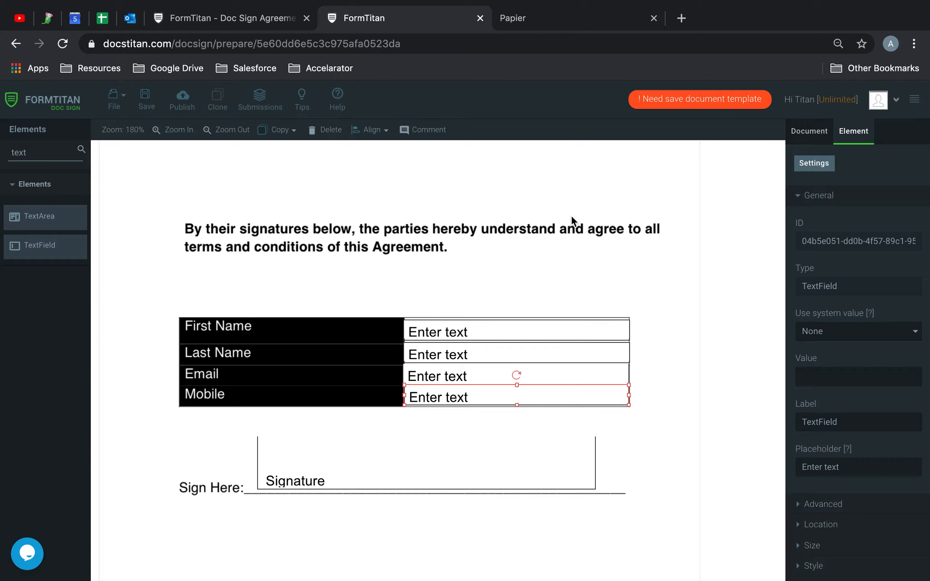
pyautogui.click(183, 99)
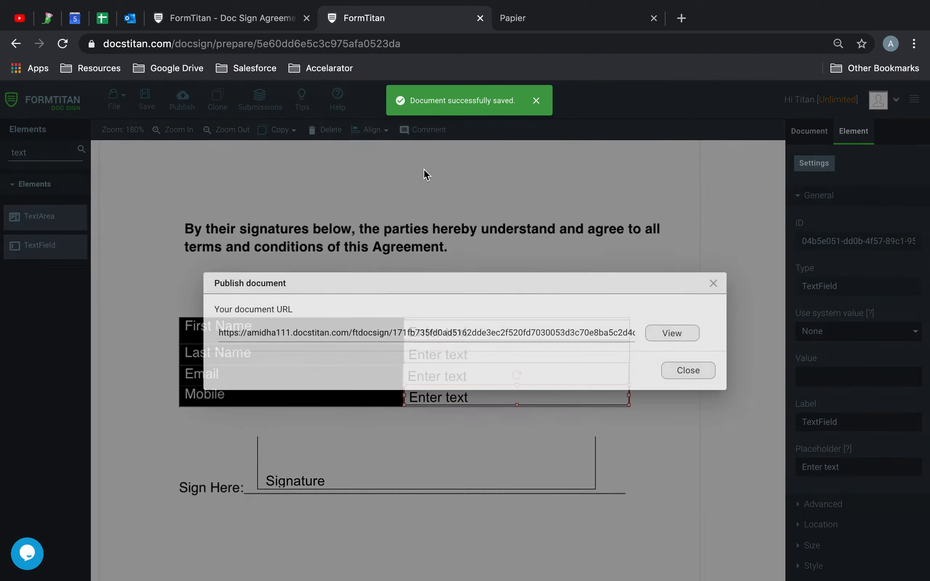
# View the published signing page in a new tab, then dismiss the publish window.
pyautogui.click(671, 332)
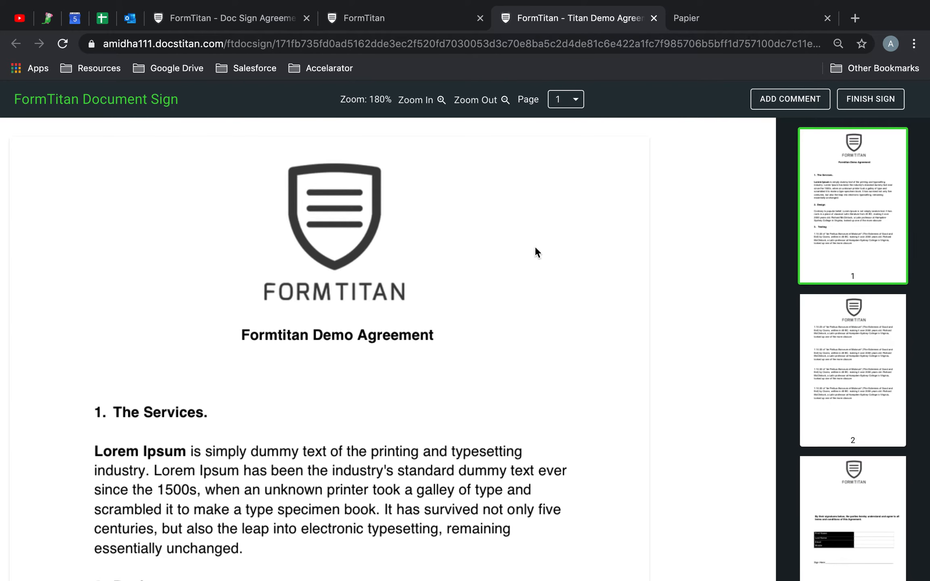
pyautogui.scroll(-3)
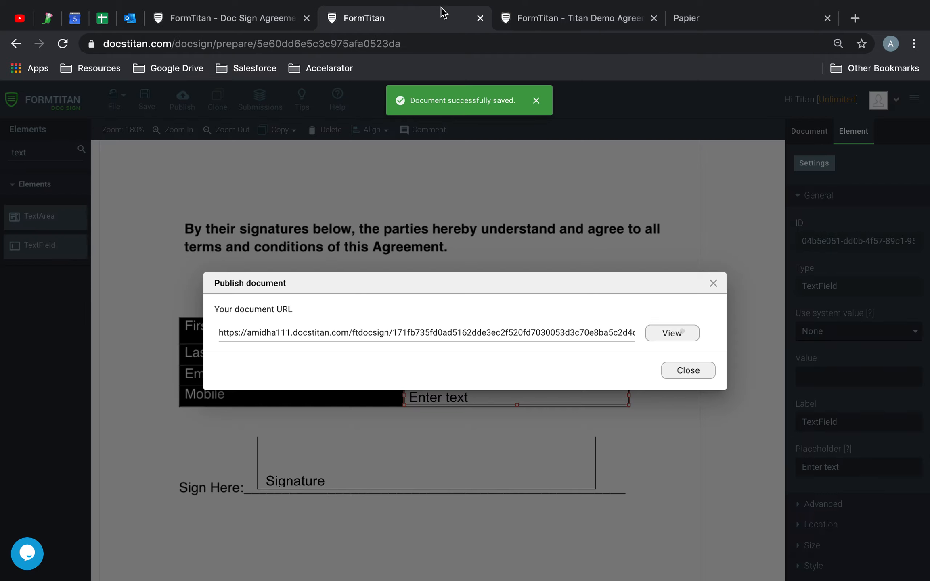
pyautogui.click(687, 369)
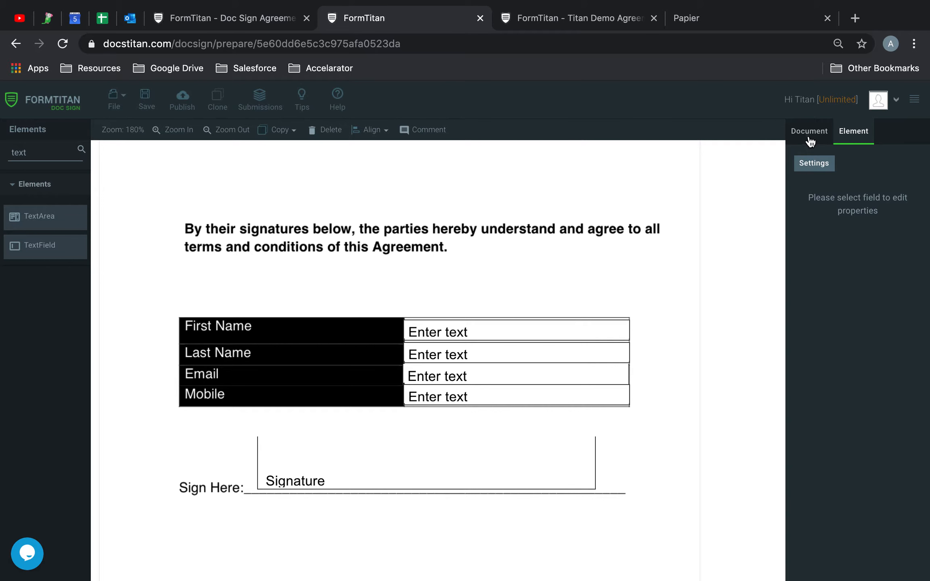
pyautogui.click(808, 131)
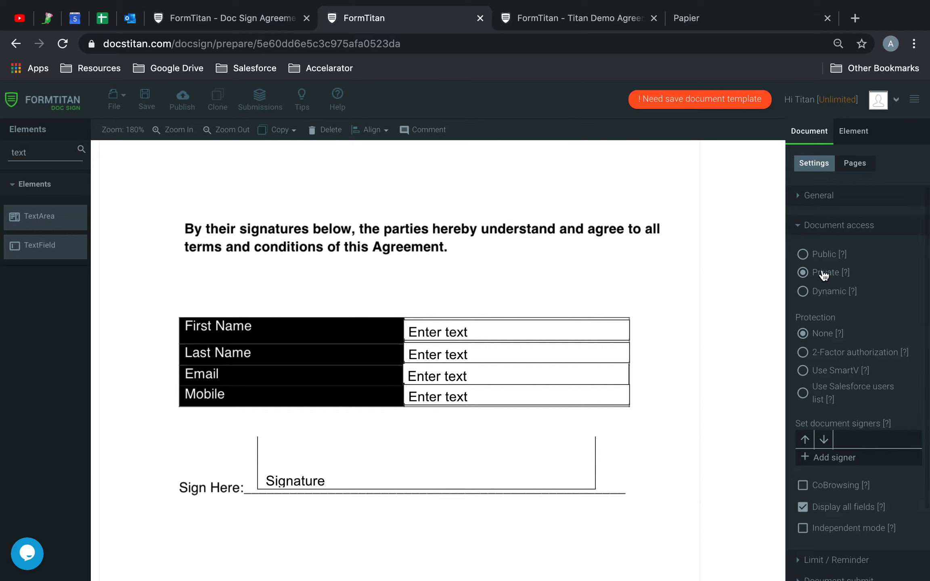
pyautogui.click(830, 457)
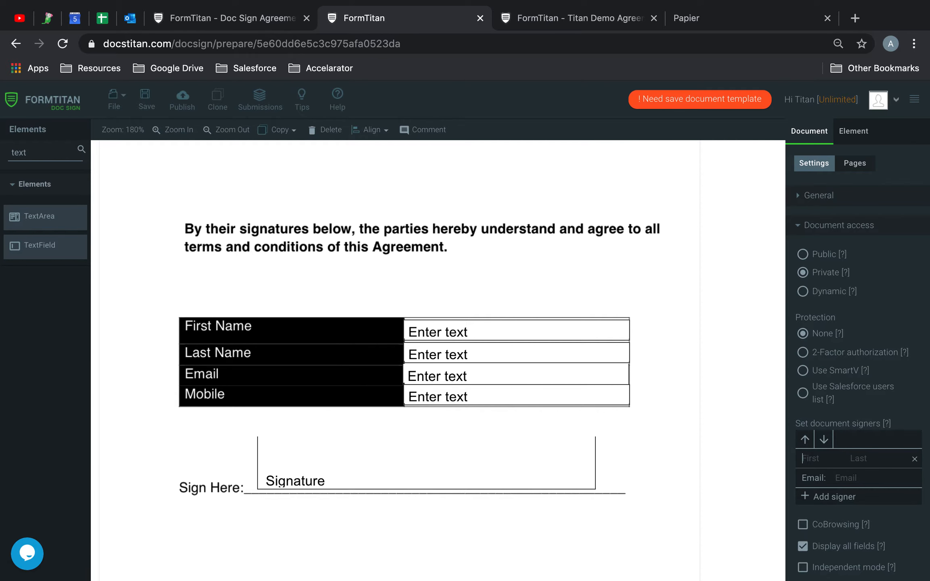
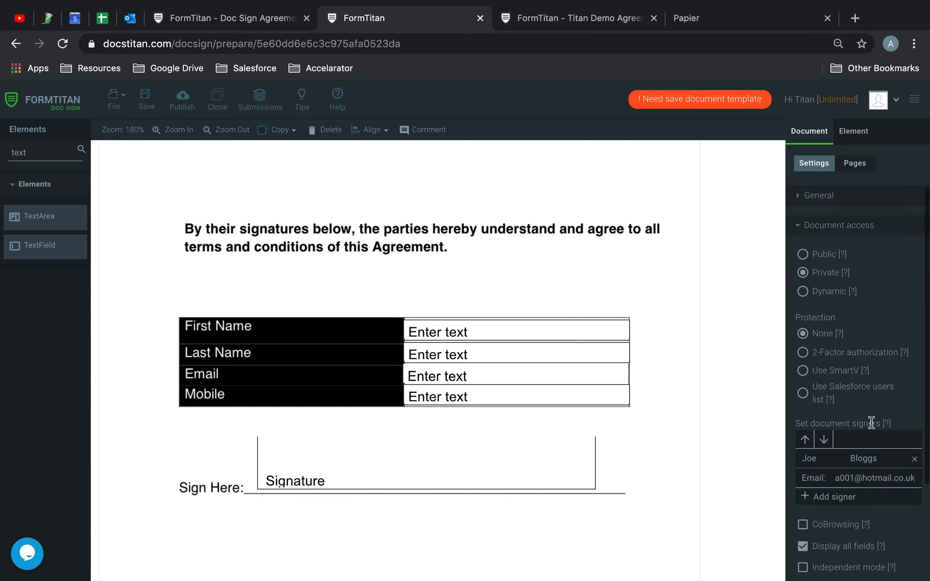
pyautogui.click(463, 331)
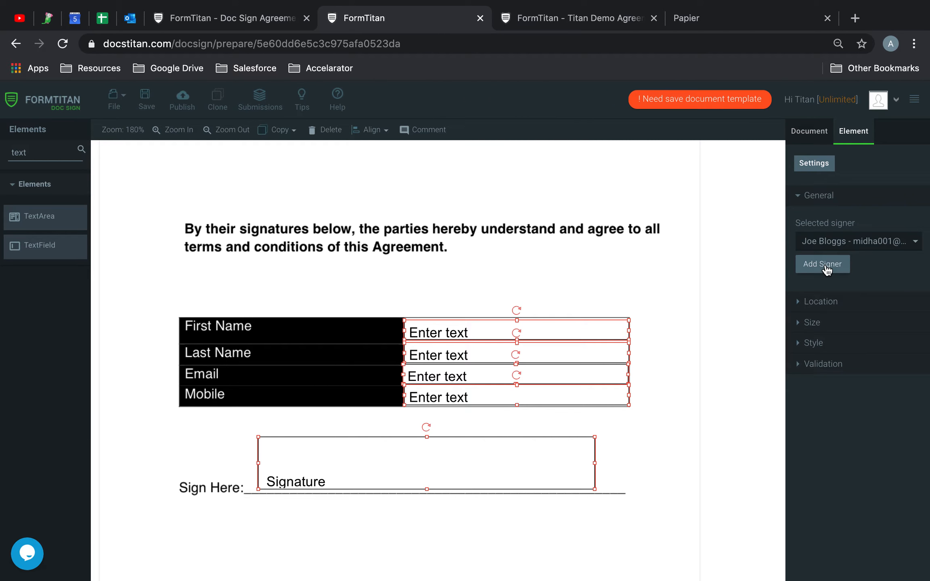
# Assign Joe Bloggs to the selected fields and return to document-wide settings.
pyautogui.click(809, 131)
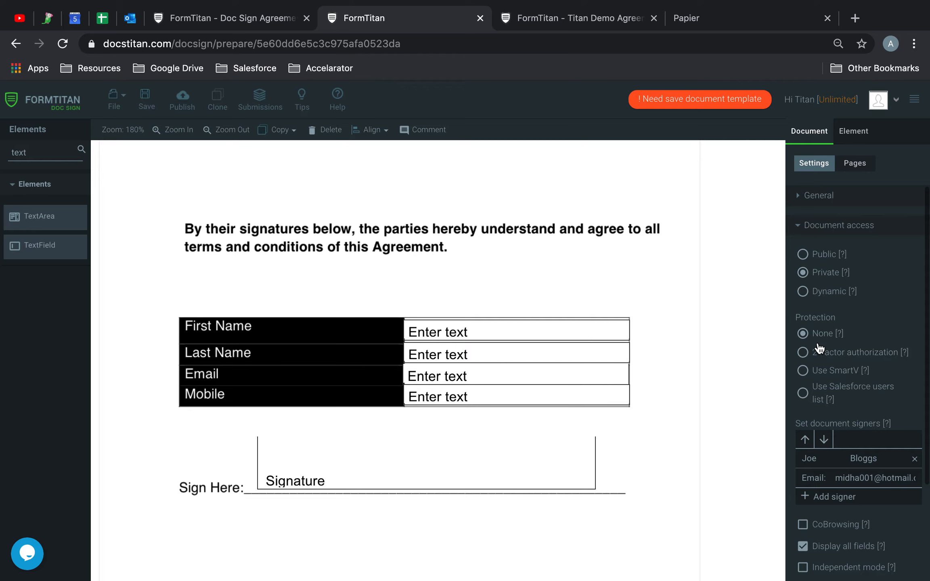
pyautogui.click(839, 225)
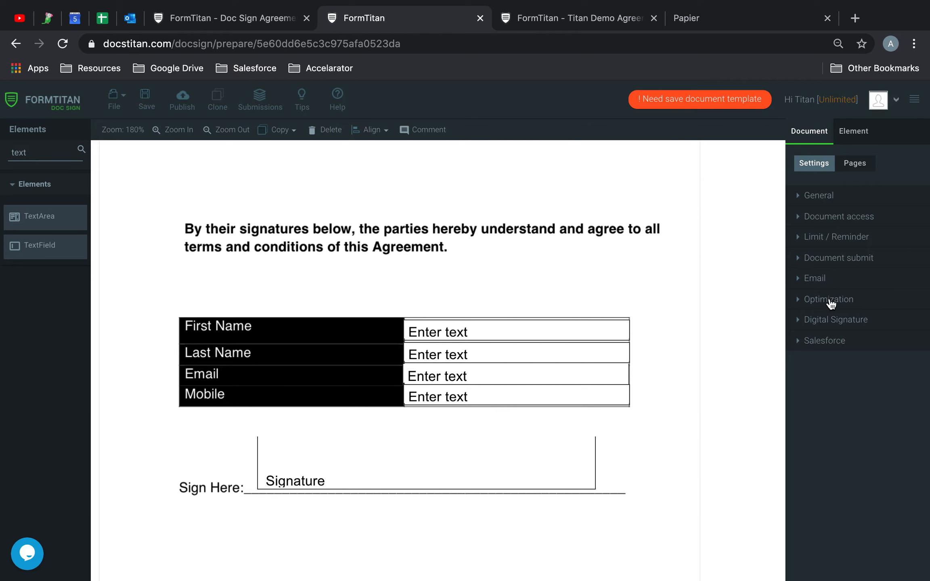
# Enable Hide Reject under Optimization and send the agreement to Joe Bloggs.
pyautogui.click(828, 298)
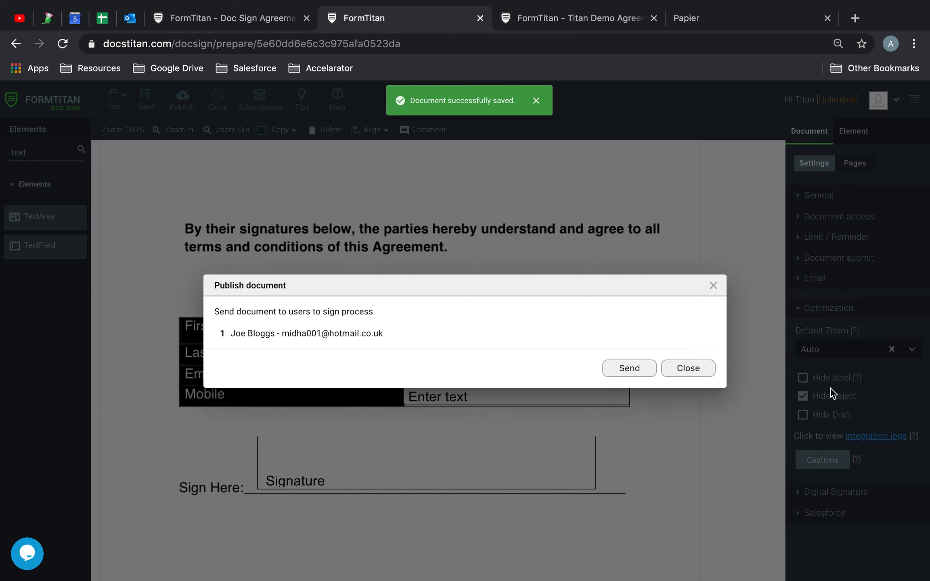
pyautogui.moveTo(485, 205)
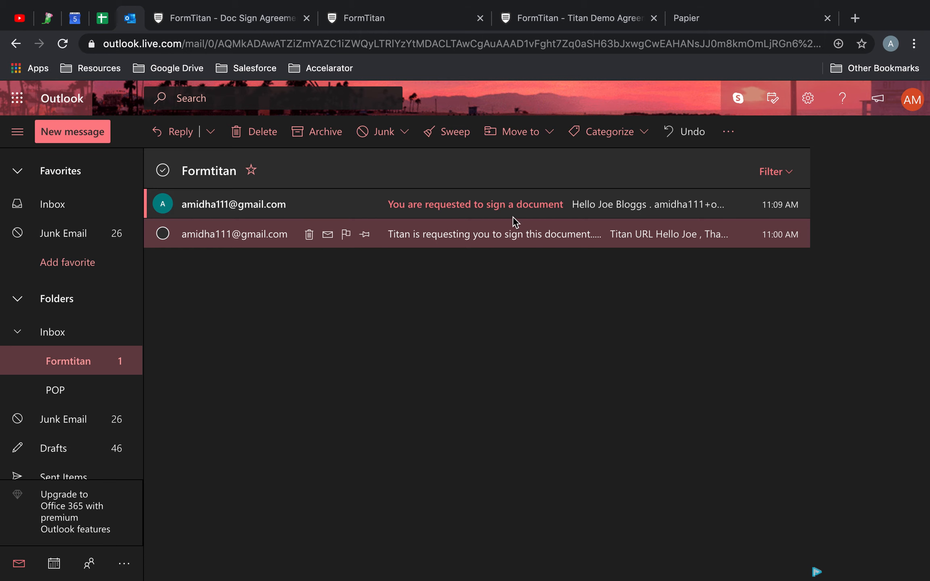
# Open the signing request email in Outlook and follow its link to the Reject-free signing page.
pyautogui.click(475, 204)
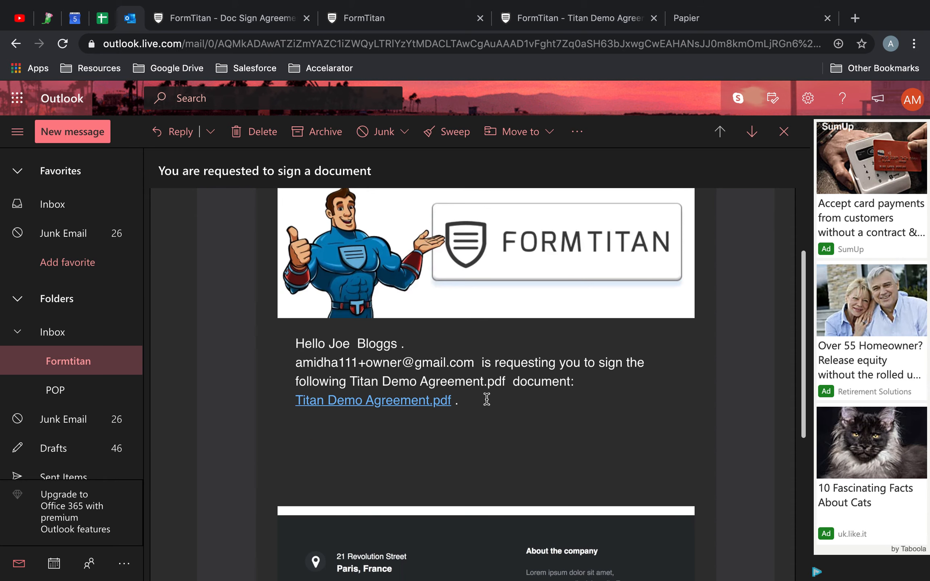
pyautogui.click(372, 399)
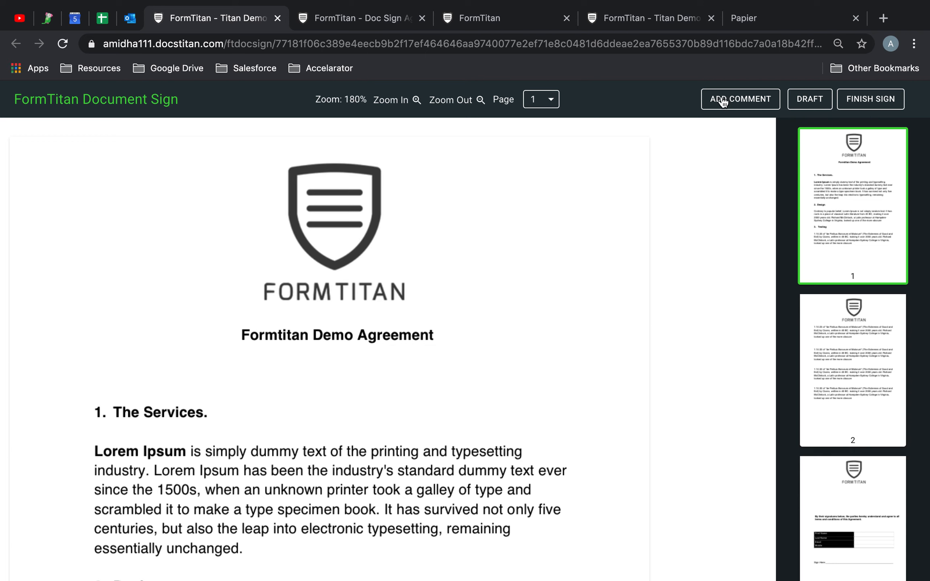
pyautogui.scroll(-3)
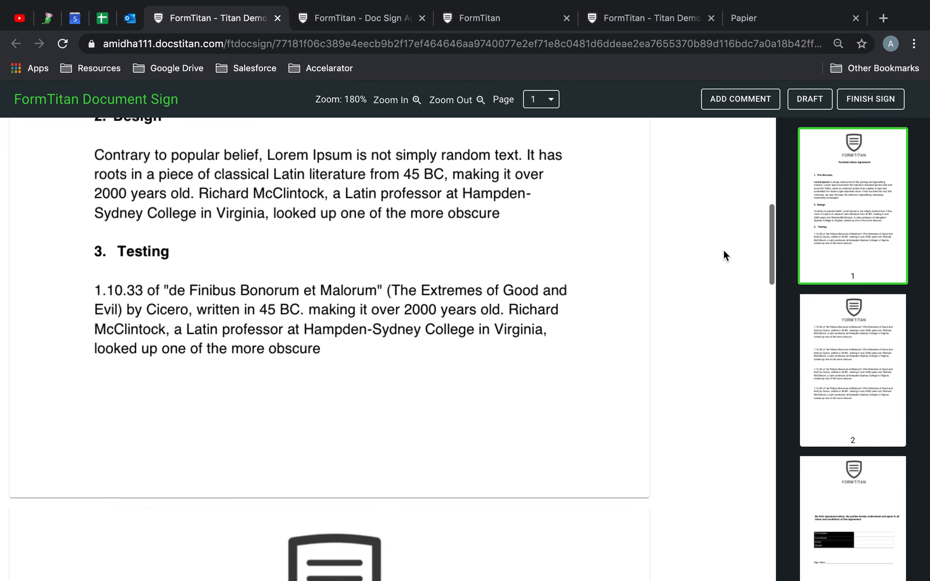
pyautogui.scroll(-3)
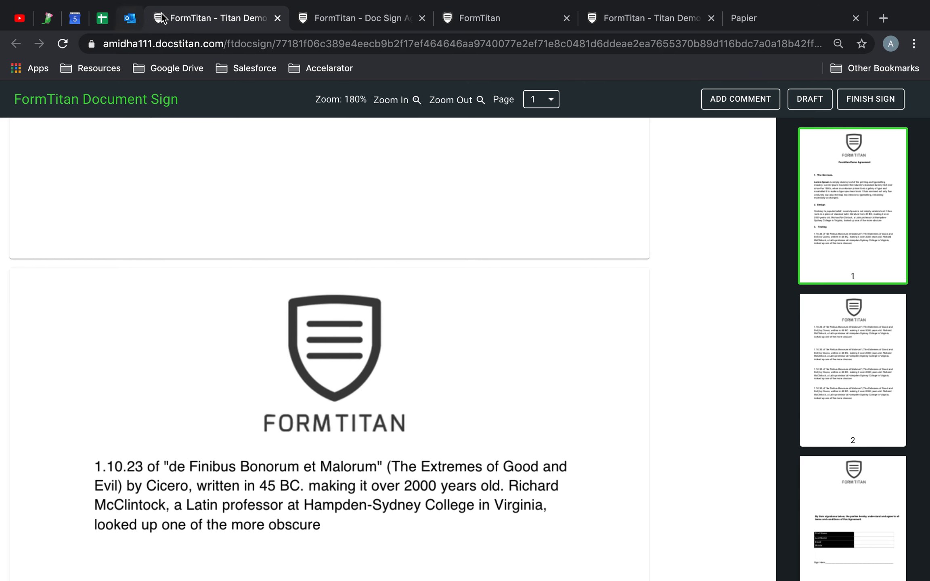
pyautogui.moveTo(304, 75)
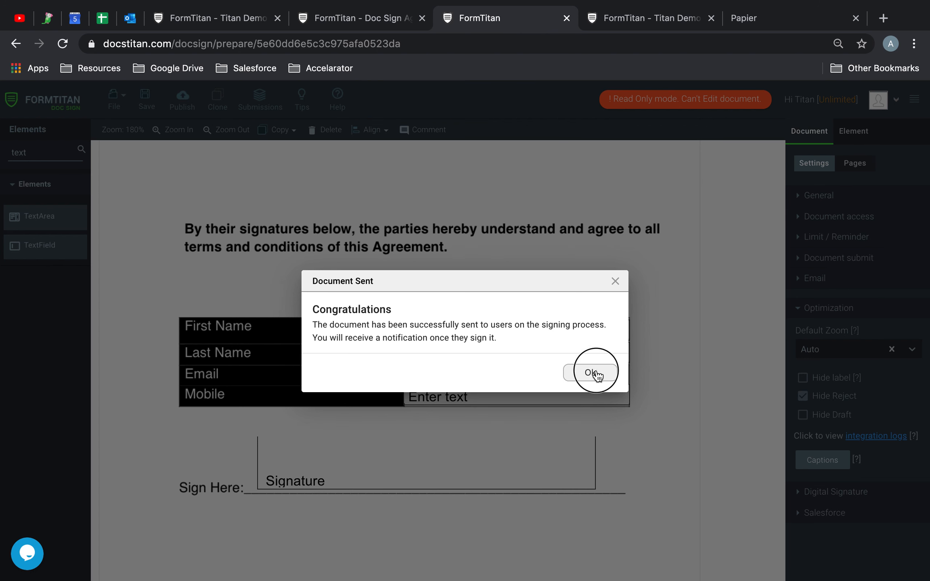
# Acknowledge the Document Sent confirmation in the FormTitan editor.
pyautogui.click(593, 372)
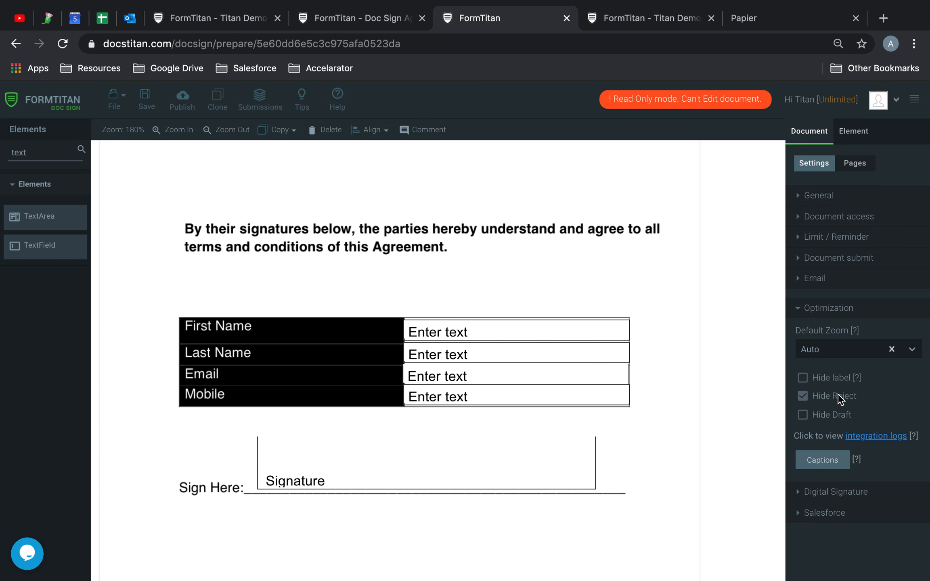